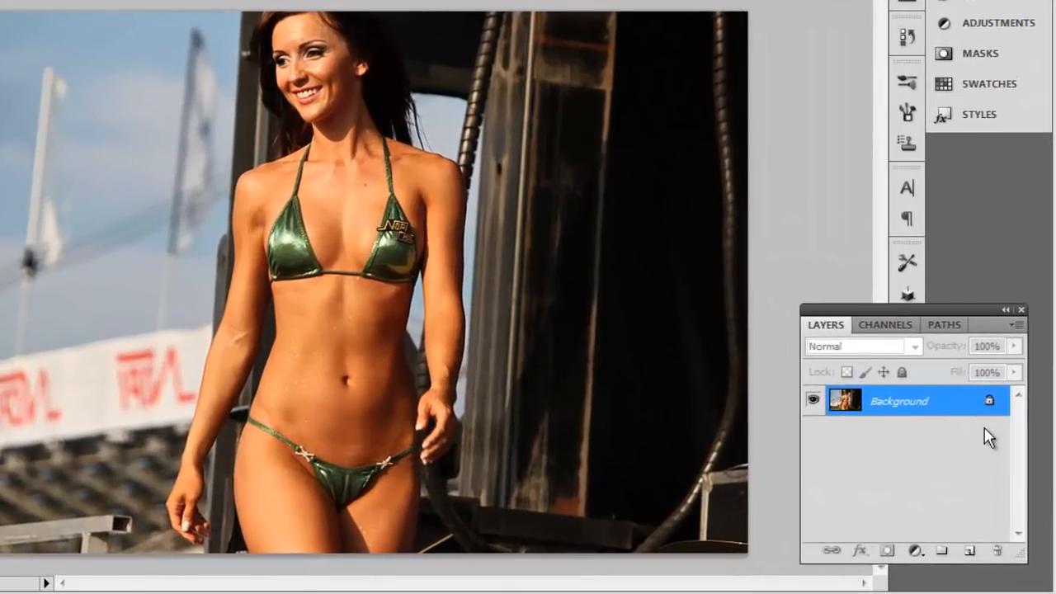
# Step: Select the Background layer of the beach contest photo
pyautogui.click(915, 402)
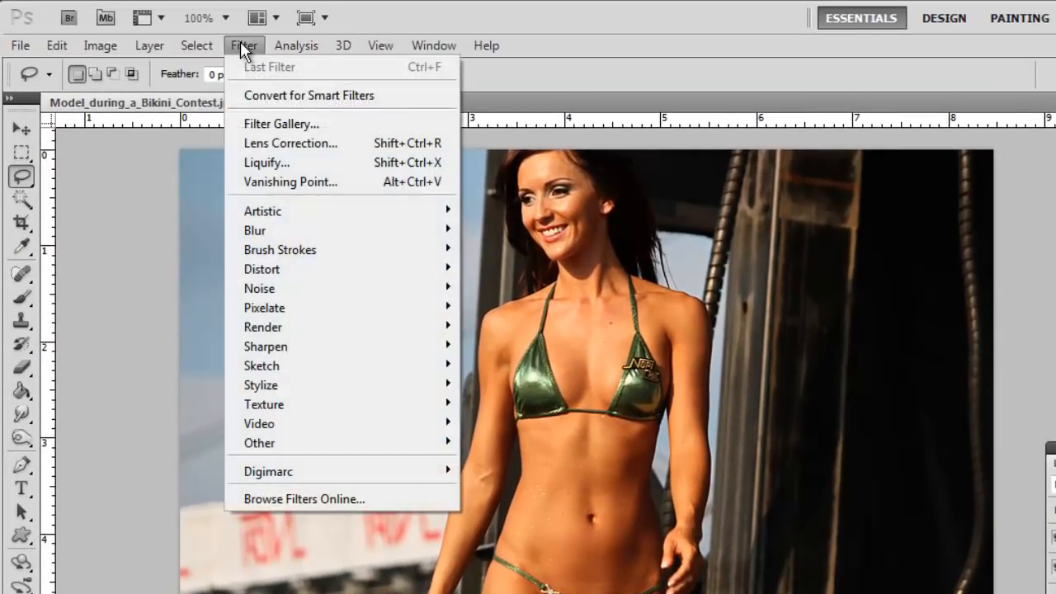
# Step: Open the photo in the Filter > Liquify window
pyautogui.click(266, 161)
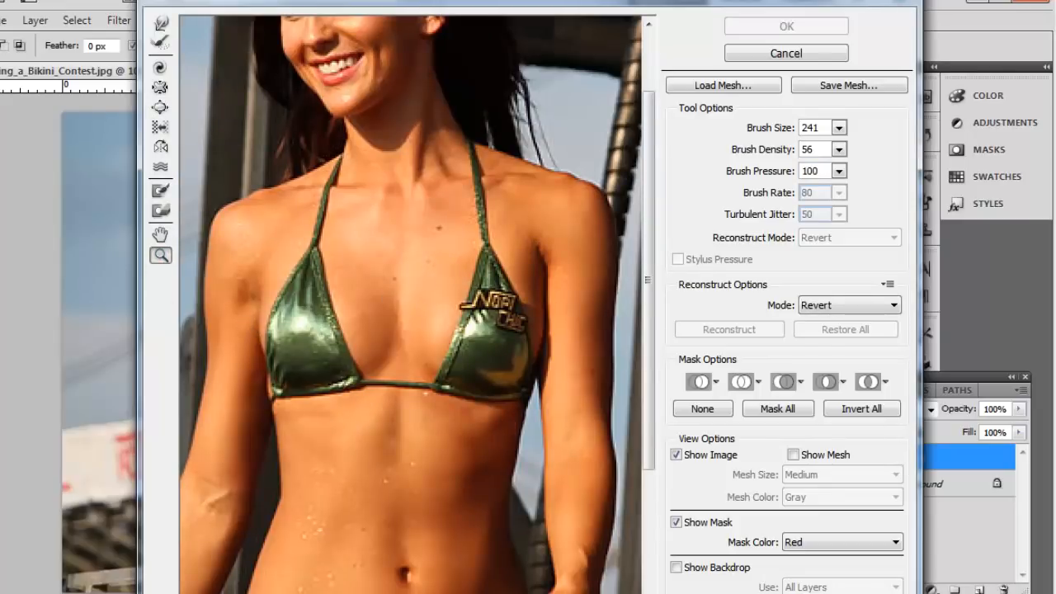
# Step: Freeze the model's left shoulder with the Freeze Mask tool at brush size 46
pyautogui.click(161, 192)
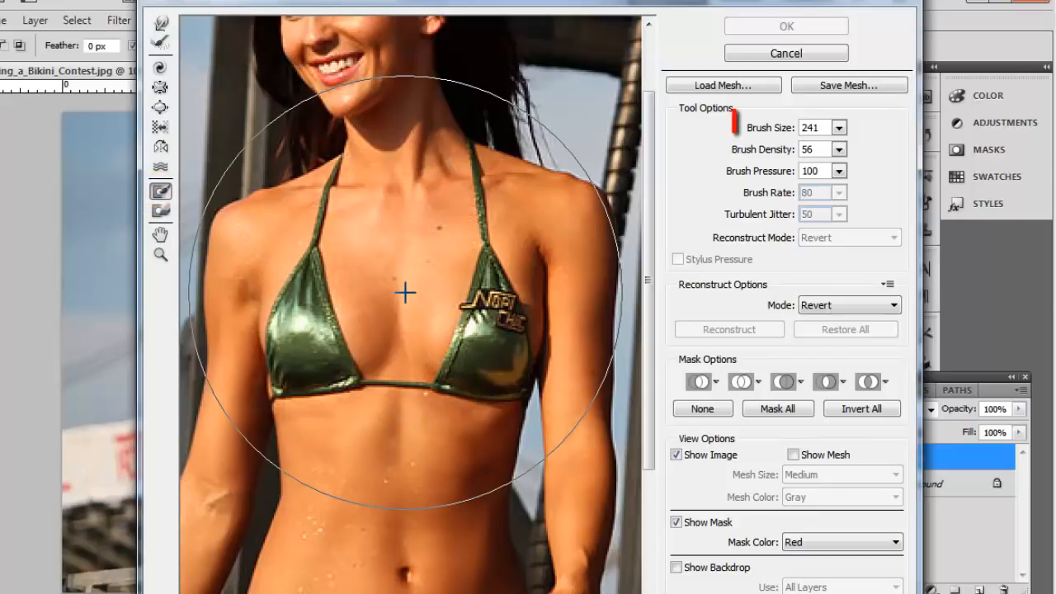
pyautogui.click(814, 127)
pyautogui.write('46')
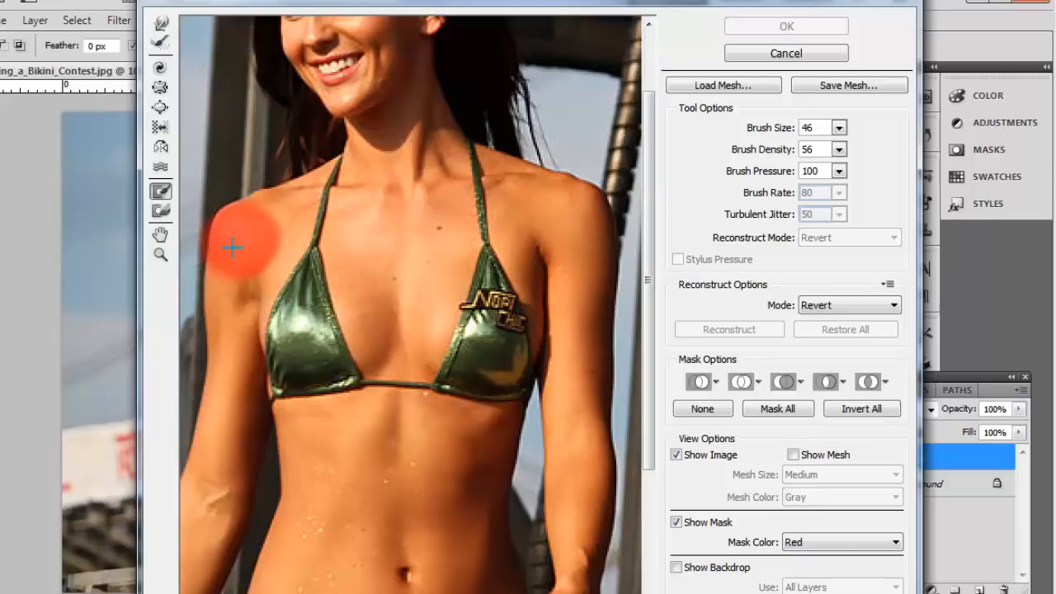
pyautogui.moveTo(239, 247); pyautogui.dragTo(589, 324)
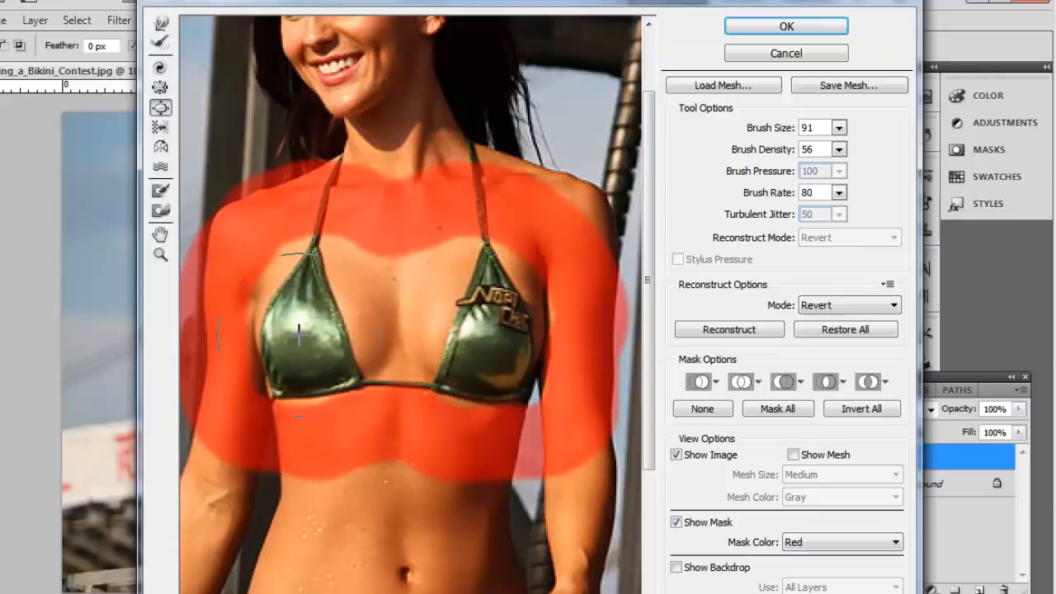
# Step: Enlarge the left cup of the bust with the Bloat tool at brush size 91
pyautogui.moveTo(313, 330); pyautogui.dragTo(314, 330)
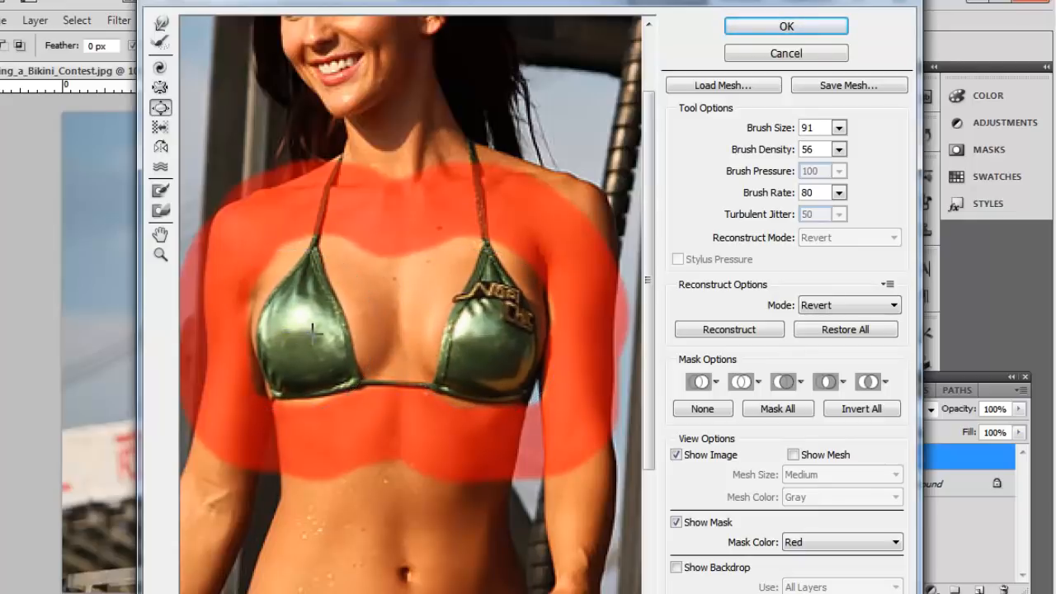